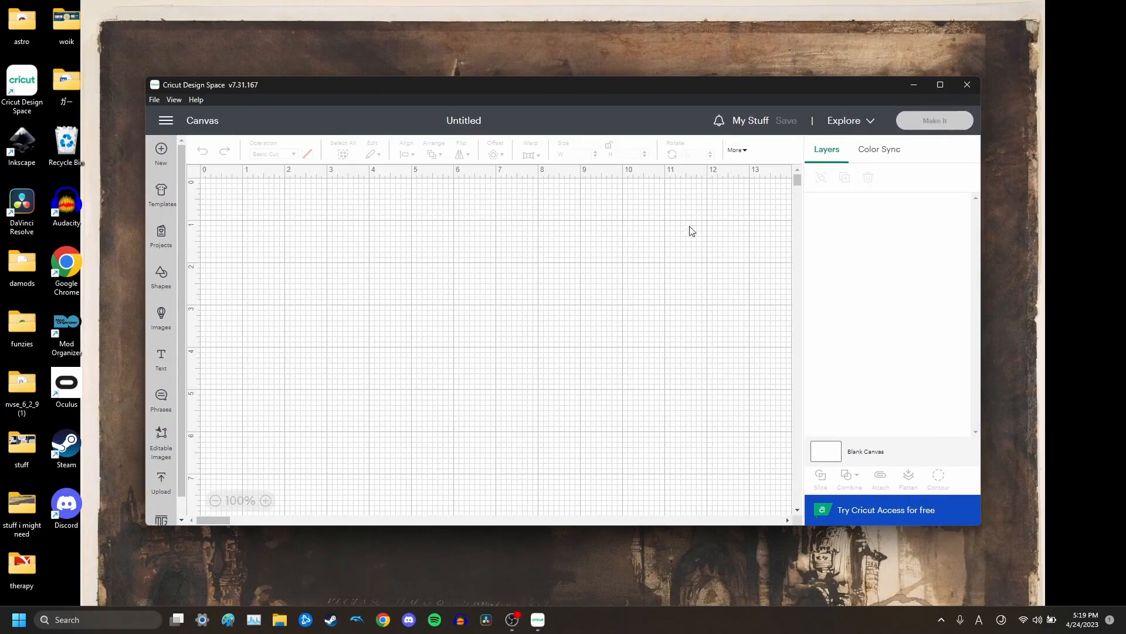
{"action": "mouse_move", "coordinate": [350, 188]}
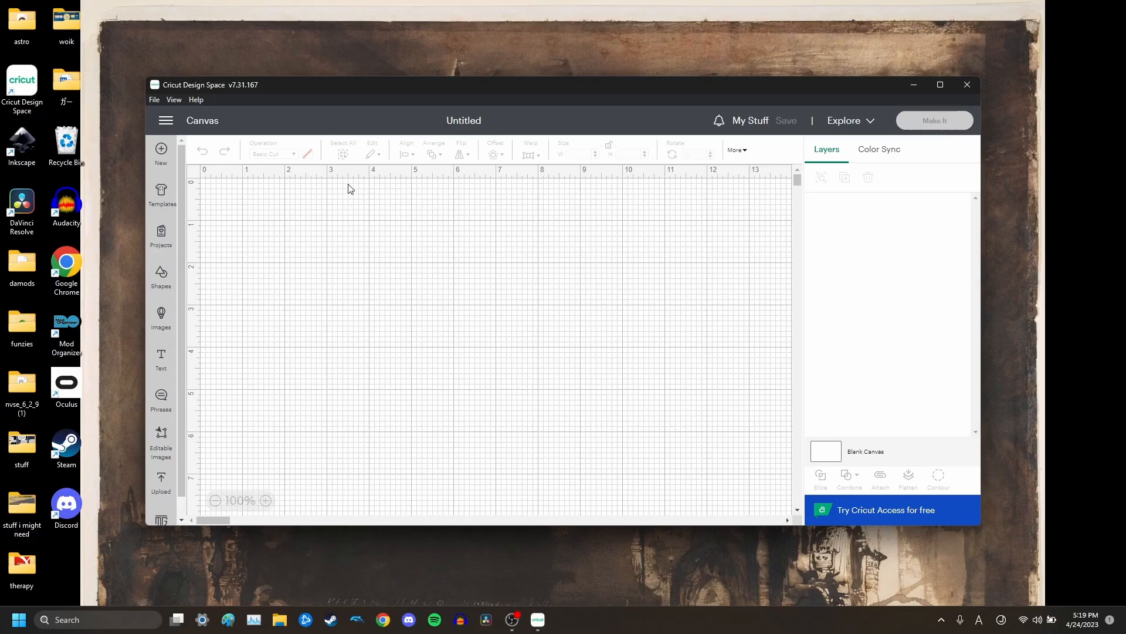
- Show the Upload area listing recent image uploads
{"action": "left_click", "coordinate": [161, 480]}
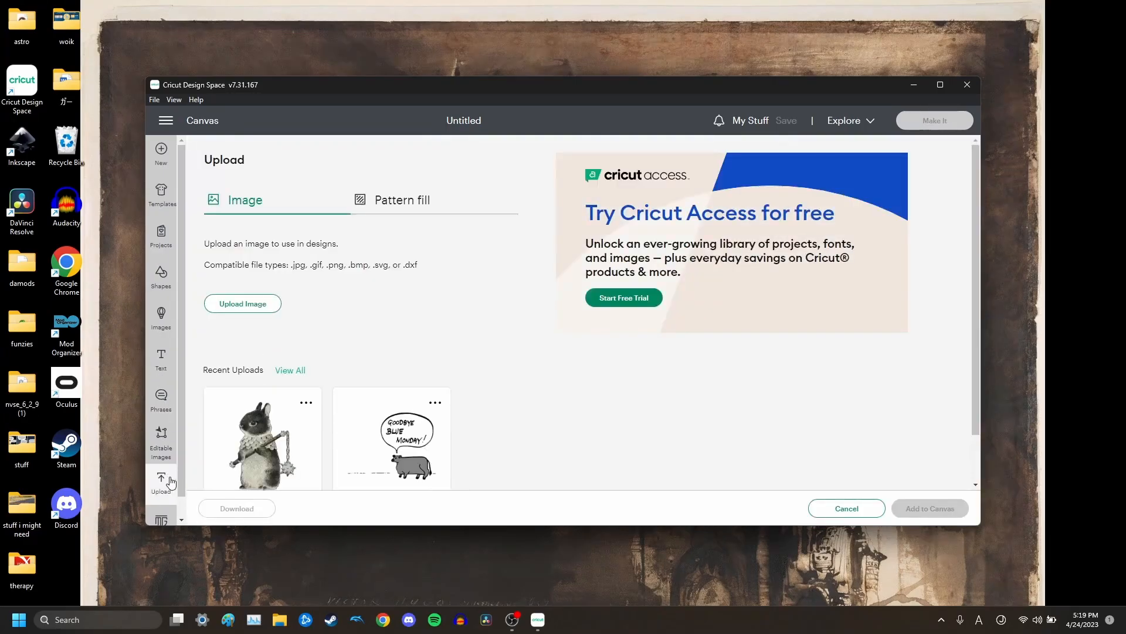
- Load the rabbit-with-flail image file from the computer into the upload flow
{"action": "left_click", "coordinate": [242, 302]}
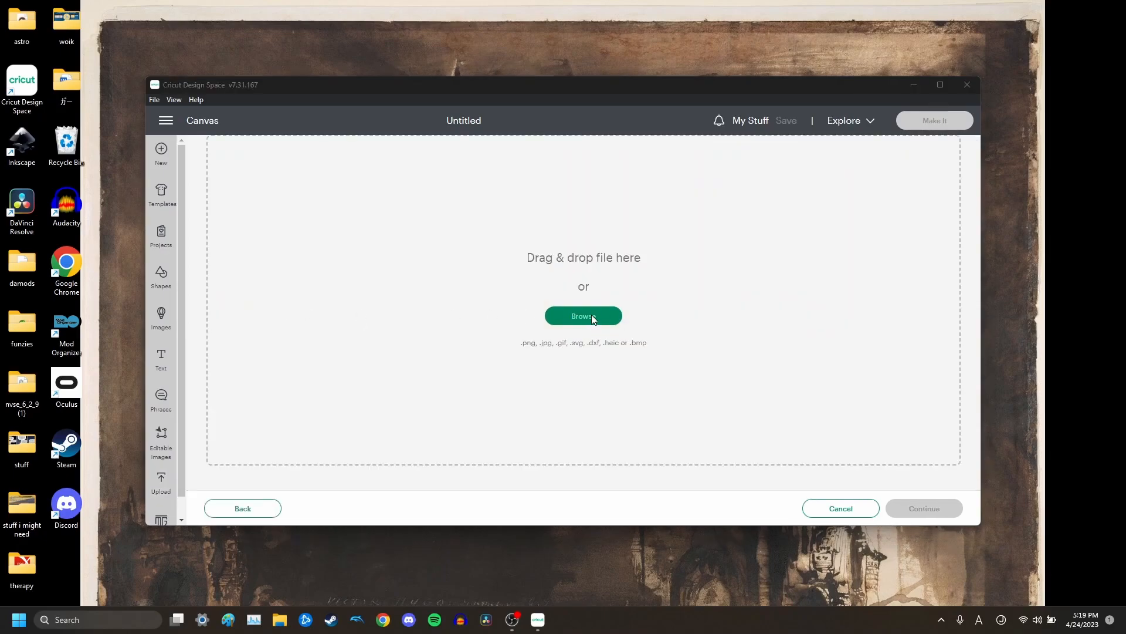
{"action": "left_click", "coordinate": [583, 316]}
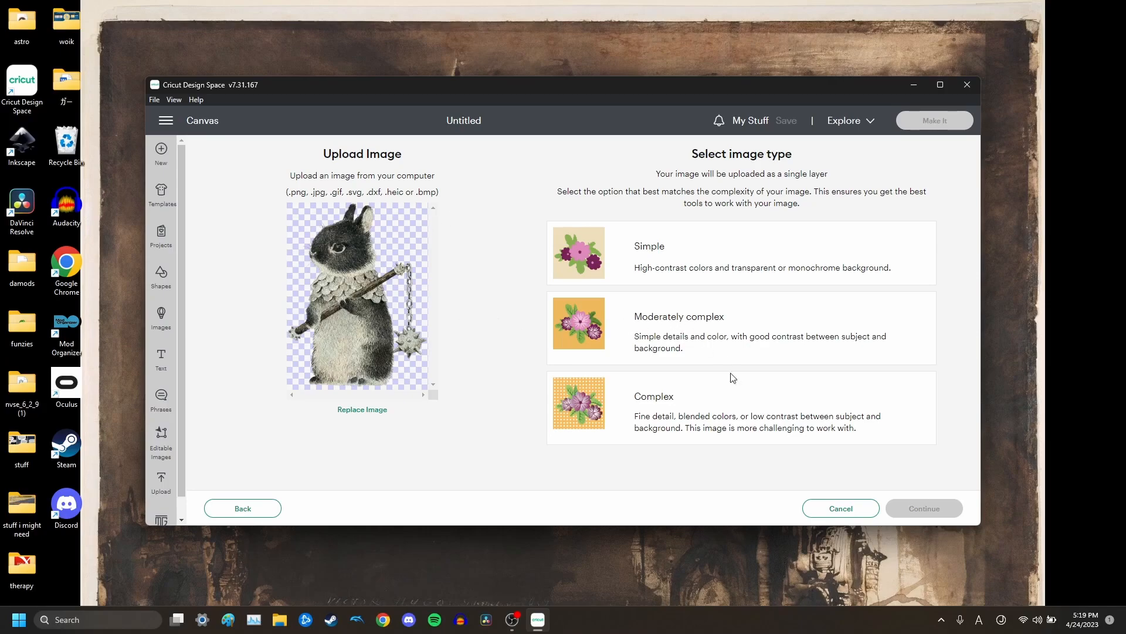
- Mark the rabbit image as Complex and review the Background Remover options
{"action": "left_click", "coordinate": [741, 406]}
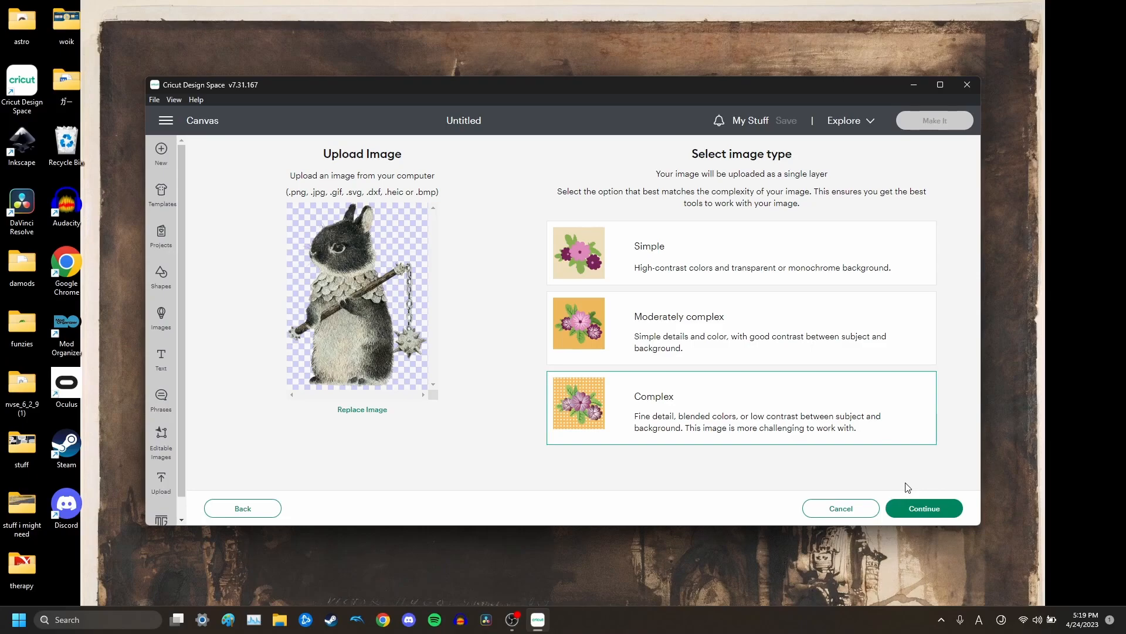
{"action": "left_click", "coordinate": [924, 508]}
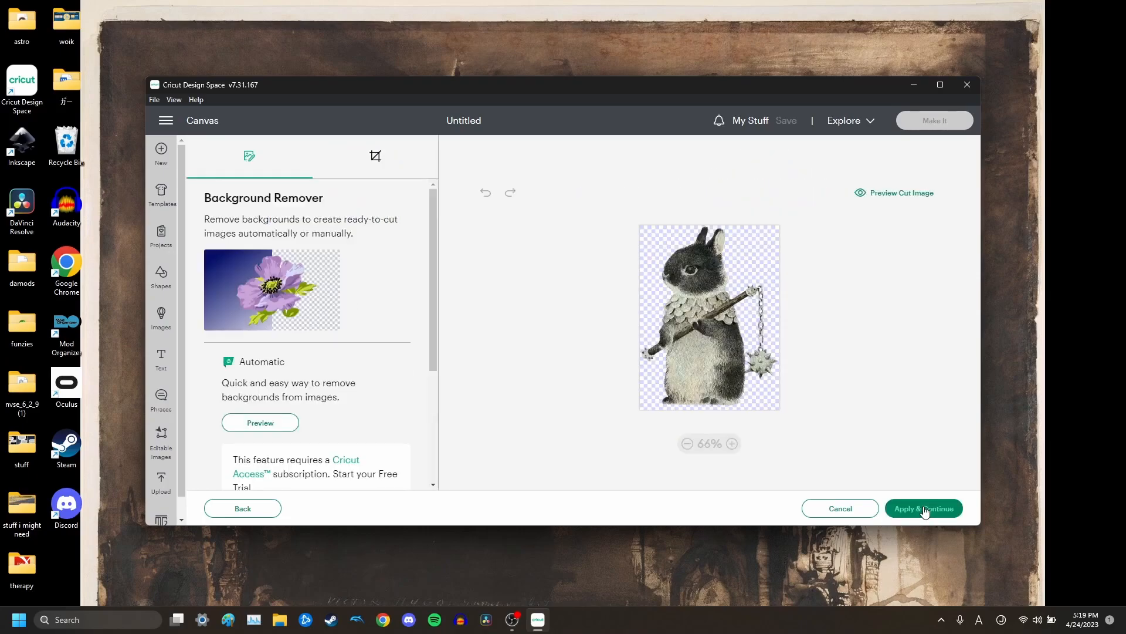
{"action": "scroll", "scroll_direction": "down", "scroll_amount": 3}
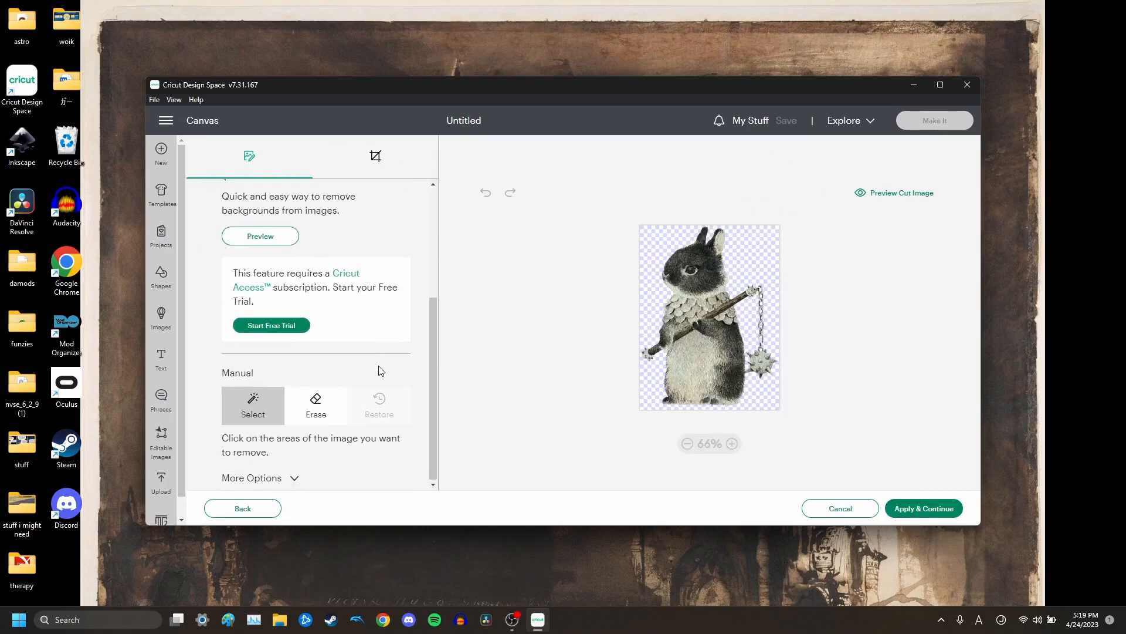
{"action": "scroll", "scroll_direction": "up", "scroll_amount": 3}
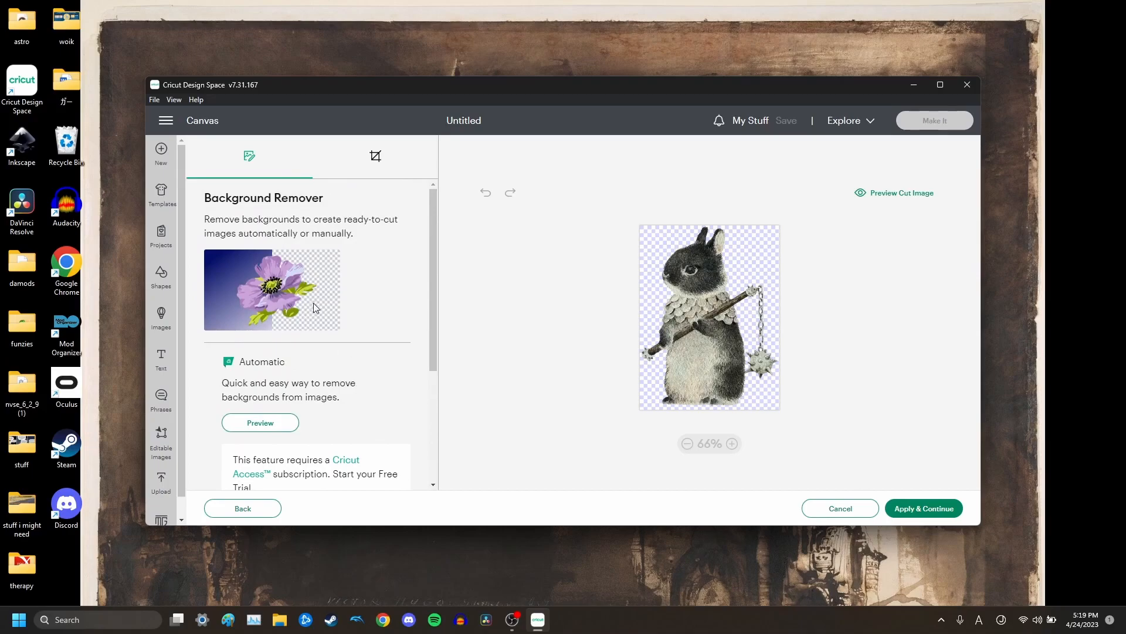
{"action": "mouse_move", "coordinate": [923, 508]}
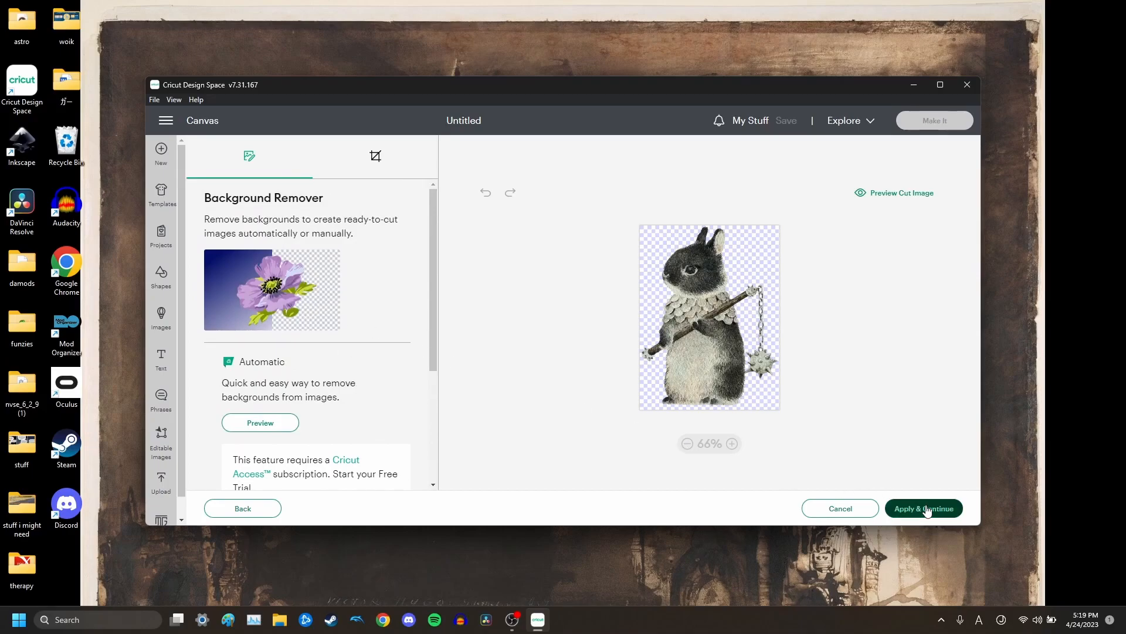
- Upload the rabbit as a Print Then Cut image named 'terror'
{"action": "left_click", "coordinate": [923, 508]}
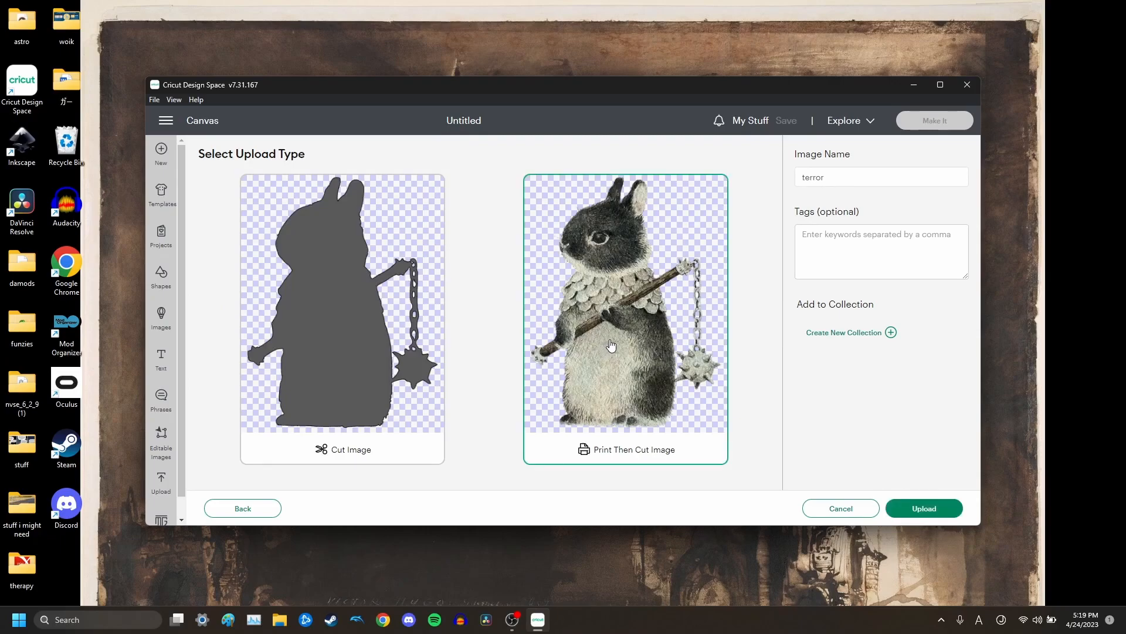
{"action": "mouse_move", "coordinate": [905, 406]}
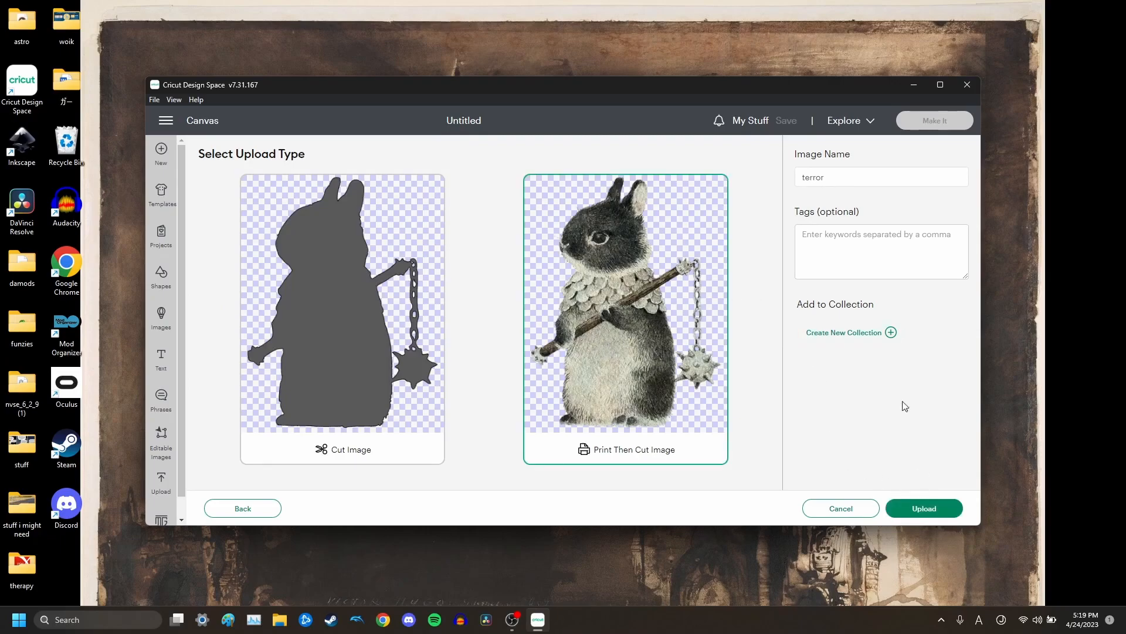
{"action": "triple_click", "coordinate": [881, 177]}
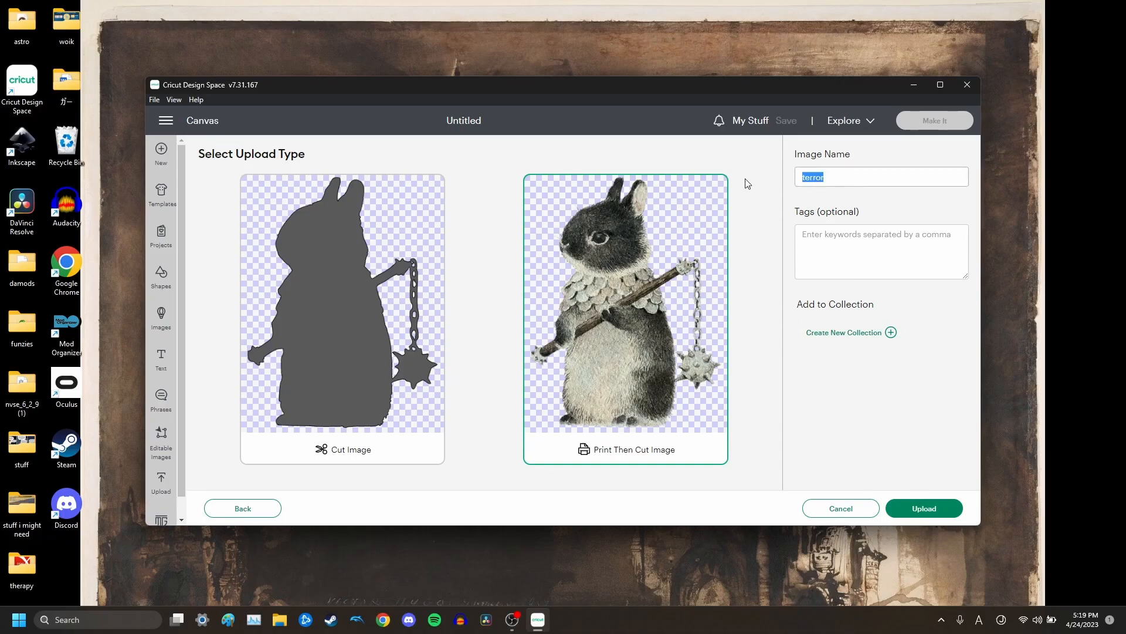
{"action": "mouse_move", "coordinate": [758, 186]}
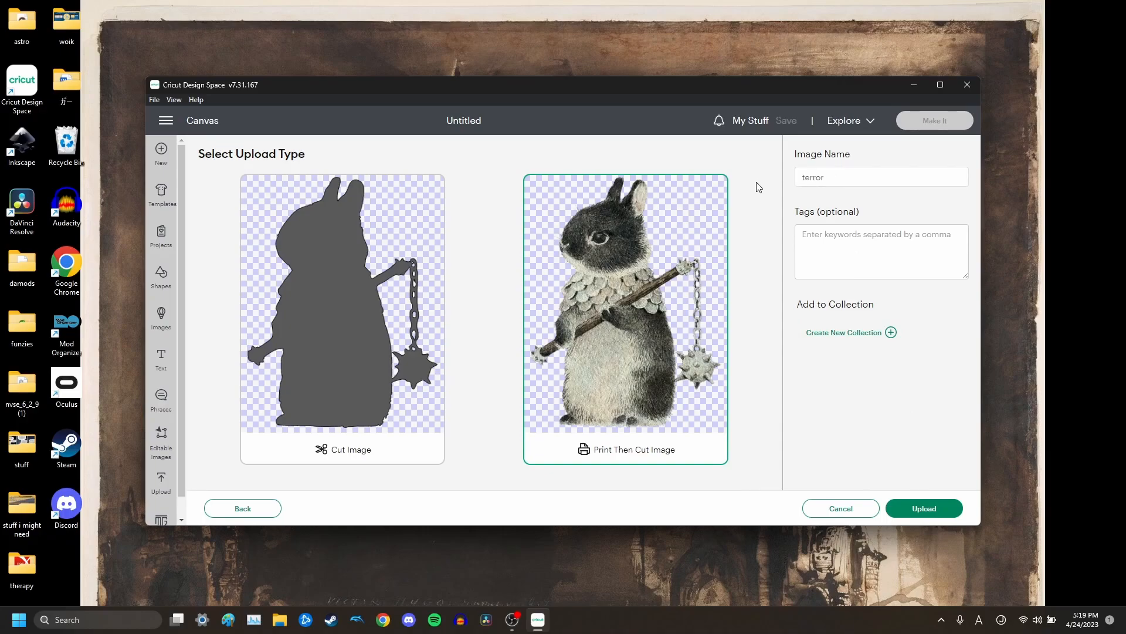
{"action": "mouse_move", "coordinate": [924, 508]}
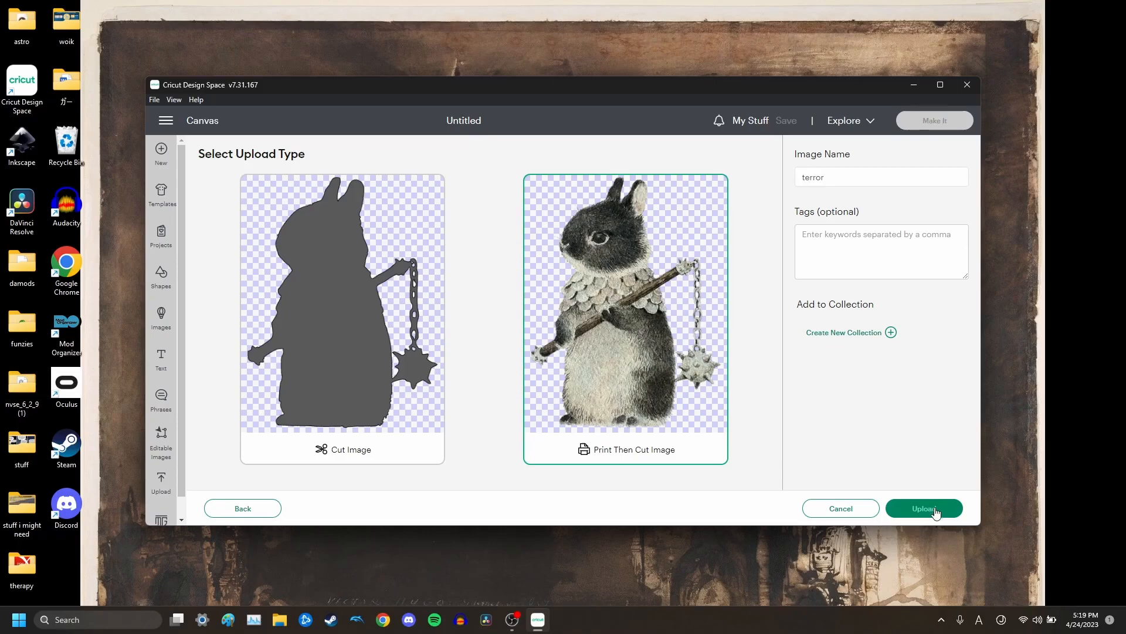
{"action": "left_click", "coordinate": [924, 508]}
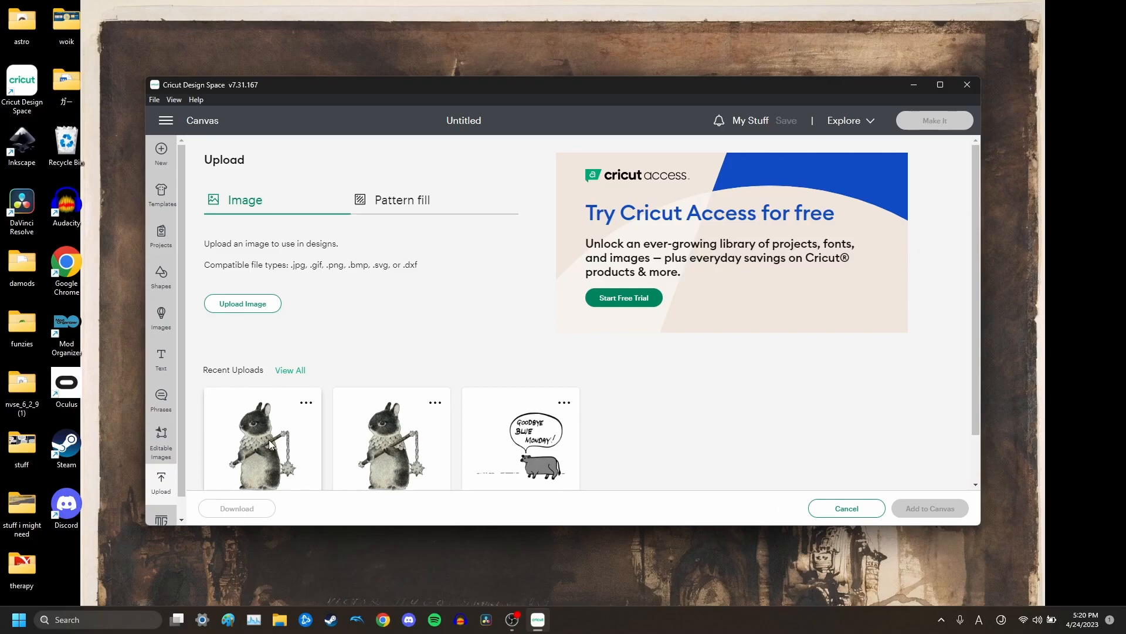
- Add the 'Terror' rabbit to the canvas as a 3.1 by 4.1 inch print-then-cut layer
{"action": "left_click", "coordinate": [846, 509]}
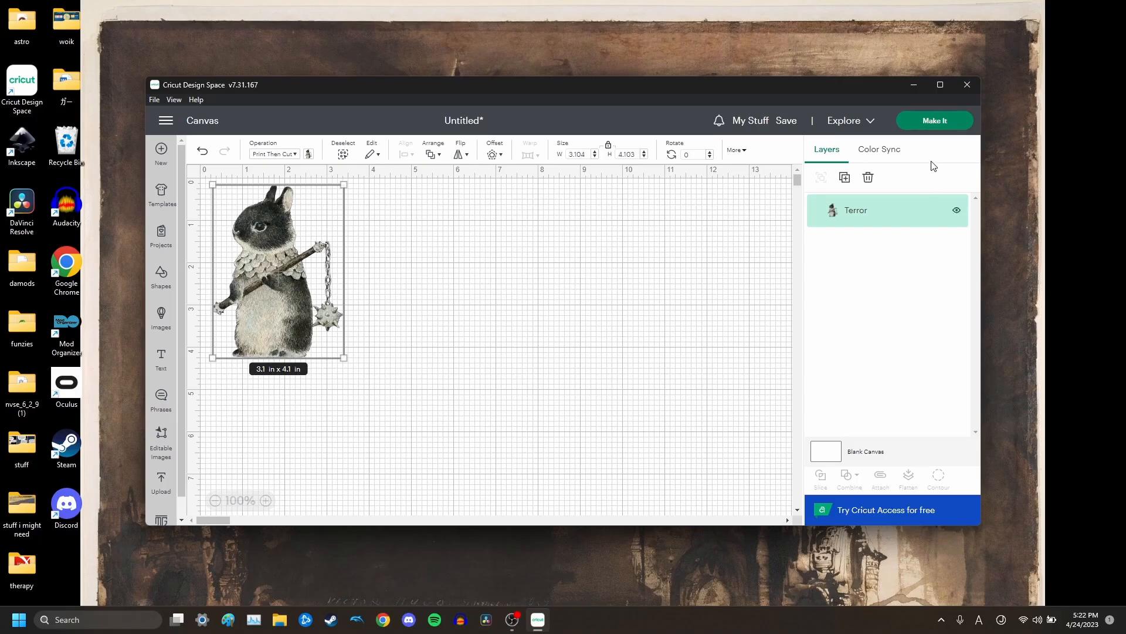
{"action": "mouse_move", "coordinate": [935, 119]}
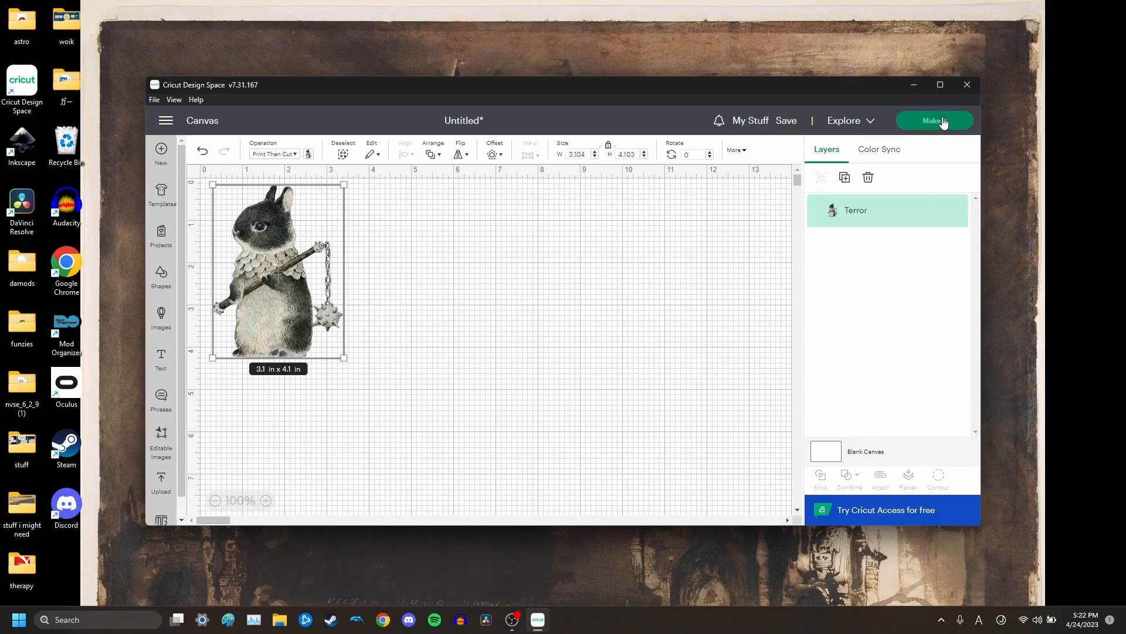
- Make It and accept the letter-size mat layout for the rabbit
{"action": "left_click", "coordinate": [934, 120]}
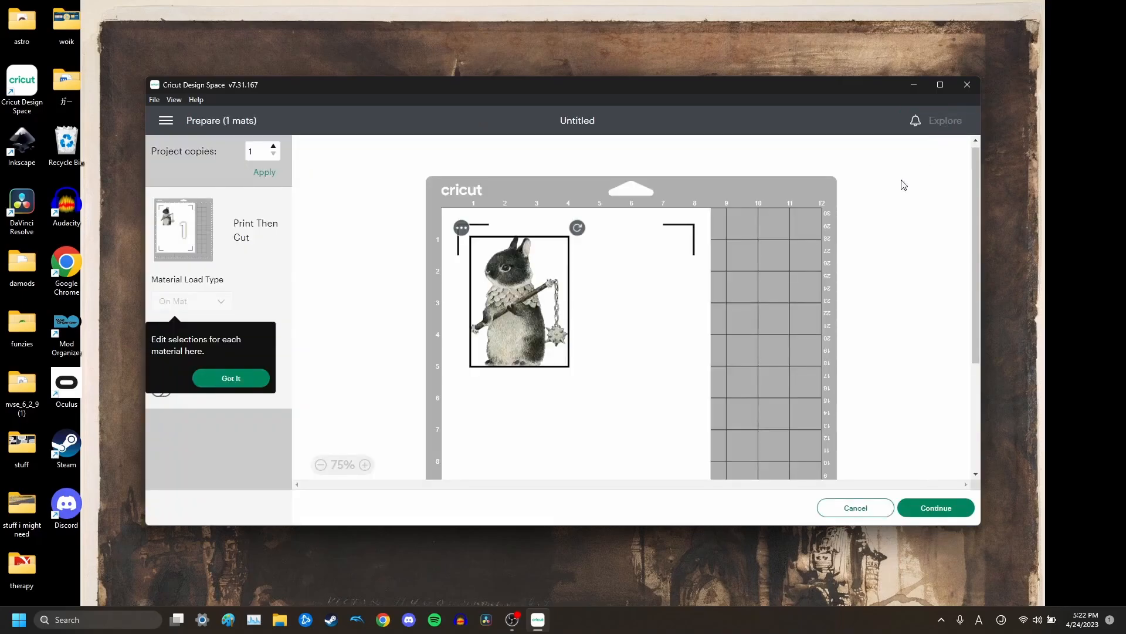
{"action": "mouse_move", "coordinate": [931, 518]}
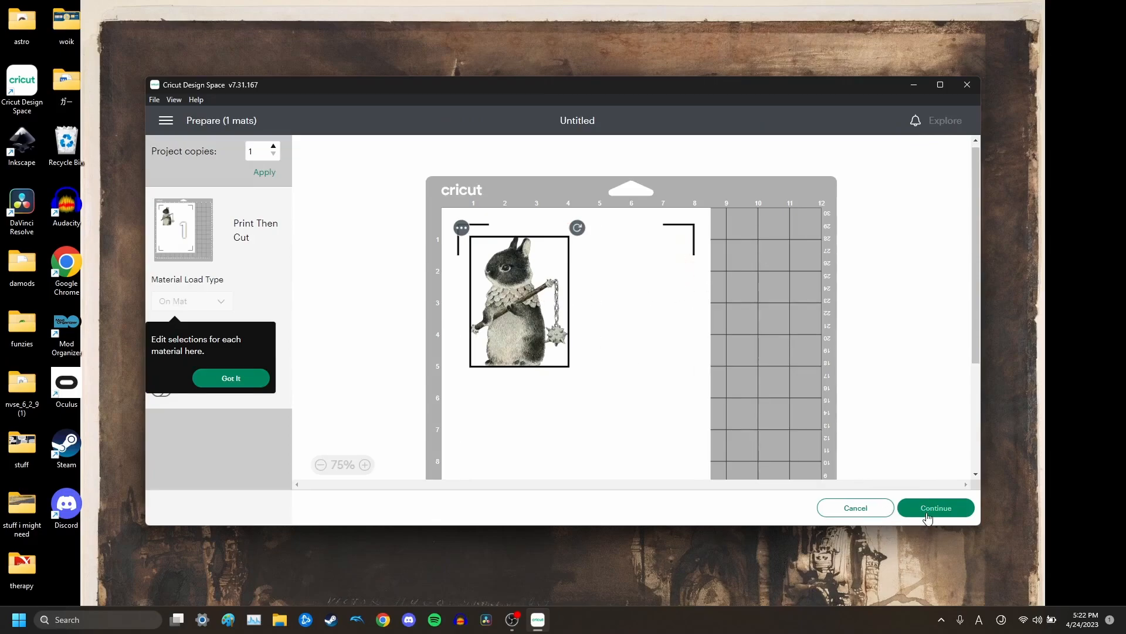
{"action": "left_click", "coordinate": [935, 507]}
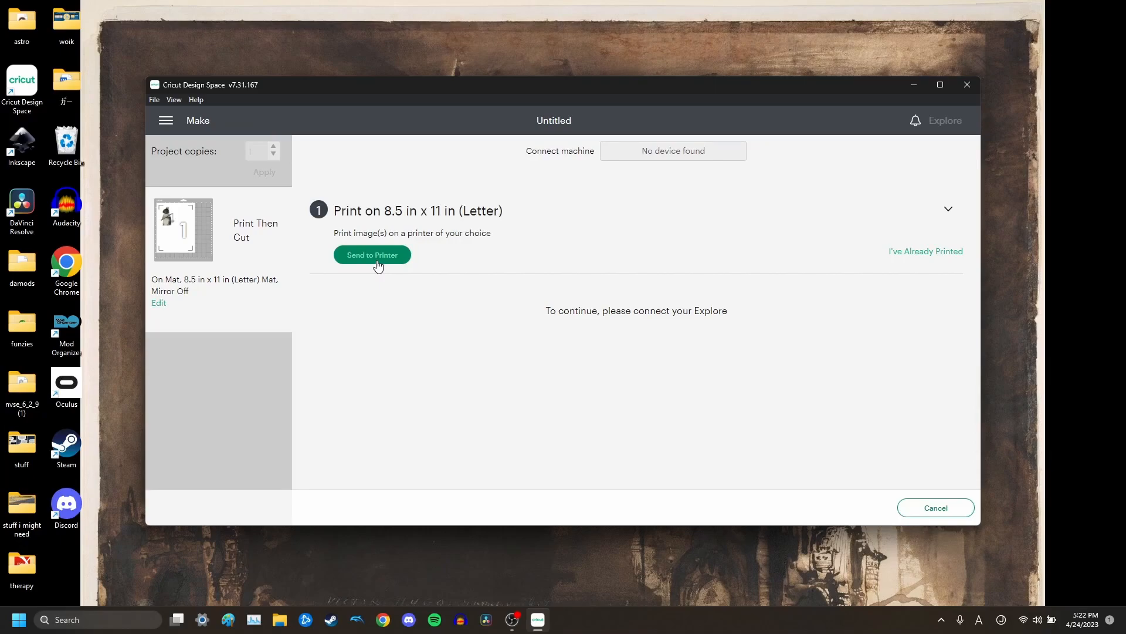
- Send to printer and choose the HP Color LaserJet Pro with bleed on
{"action": "left_click", "coordinate": [372, 255]}
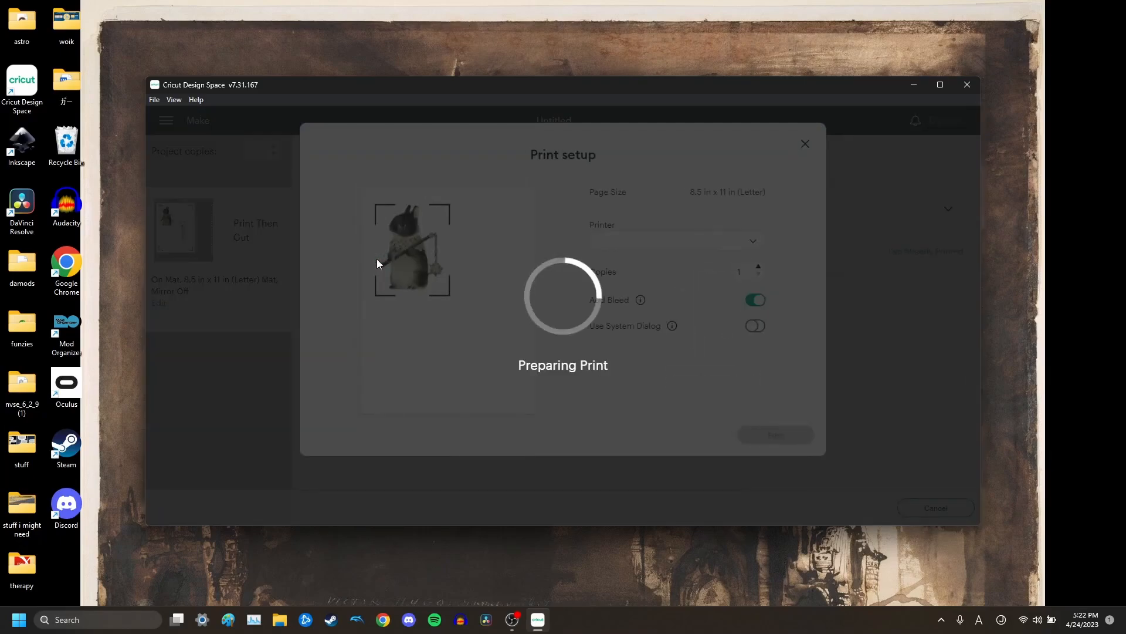
{"action": "left_click", "coordinate": [676, 240]}
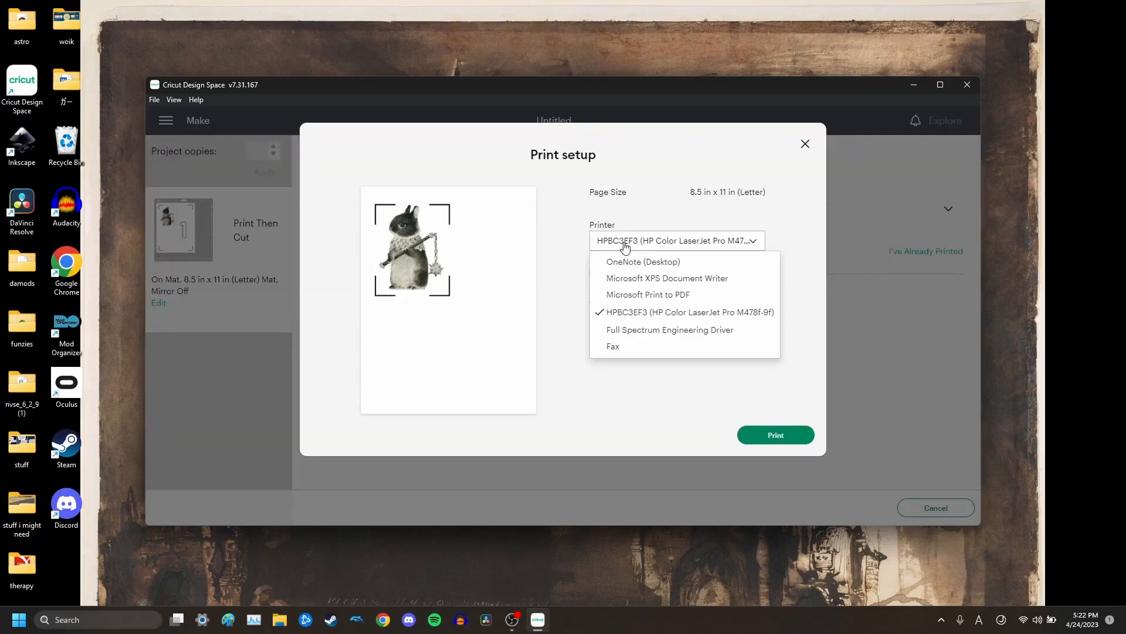
{"action": "left_click", "coordinate": [689, 312]}
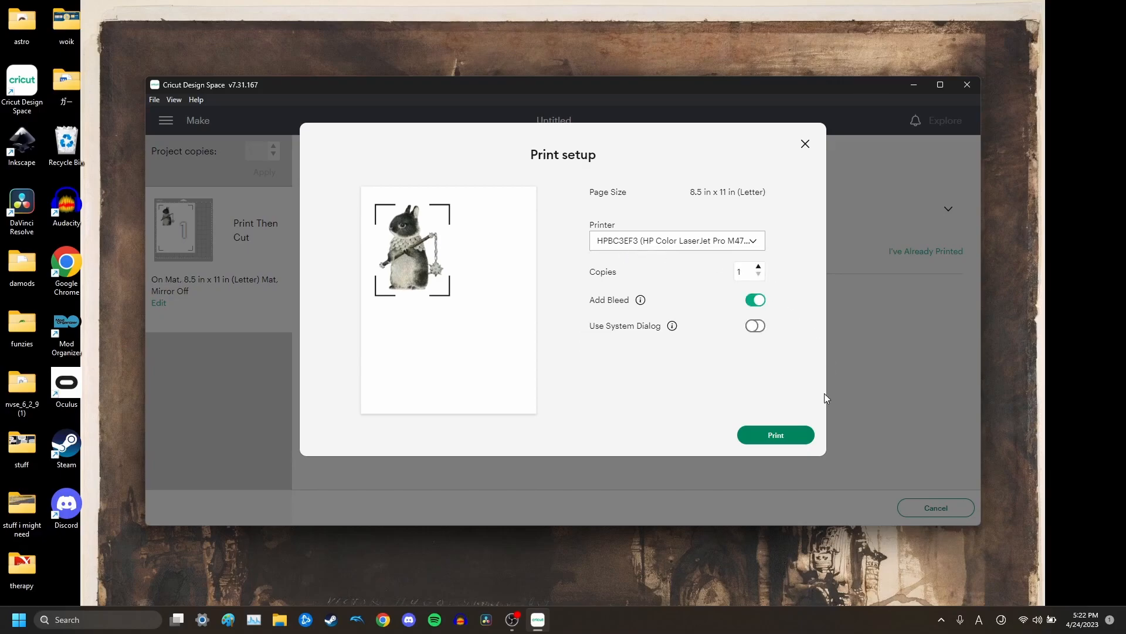